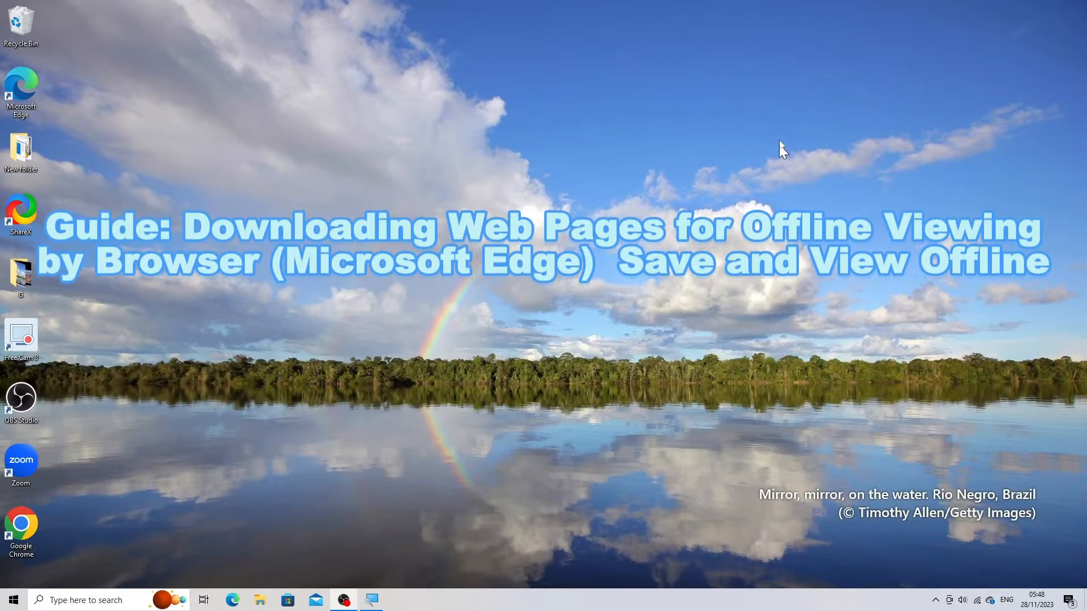
{"action": "mouse_move", "coordinate": [785, 93]}
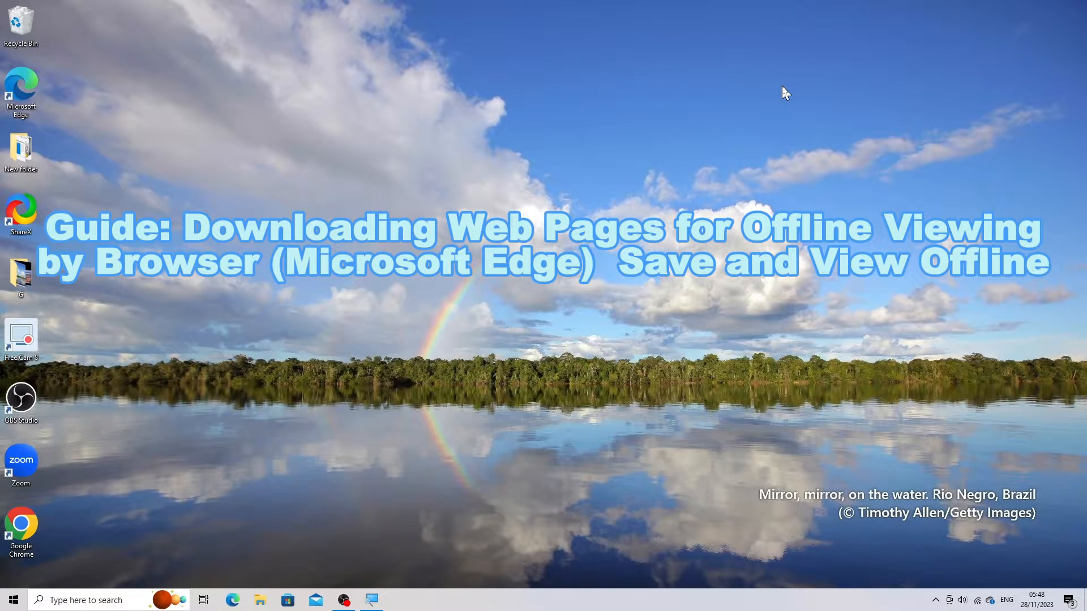
Launch Microsoft Edge from its desktop shortcut.
{"action": "left_click", "coordinate": [21, 93]}
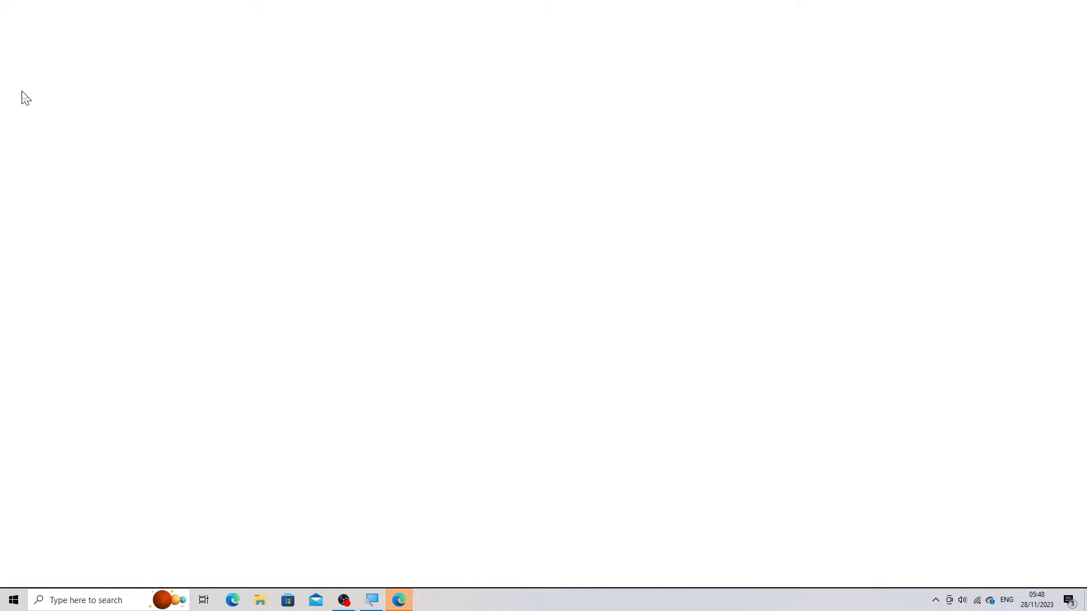
Enter a web address in the address bar to load The New York Times homepage.
{"action": "left_click", "coordinate": [398, 600]}
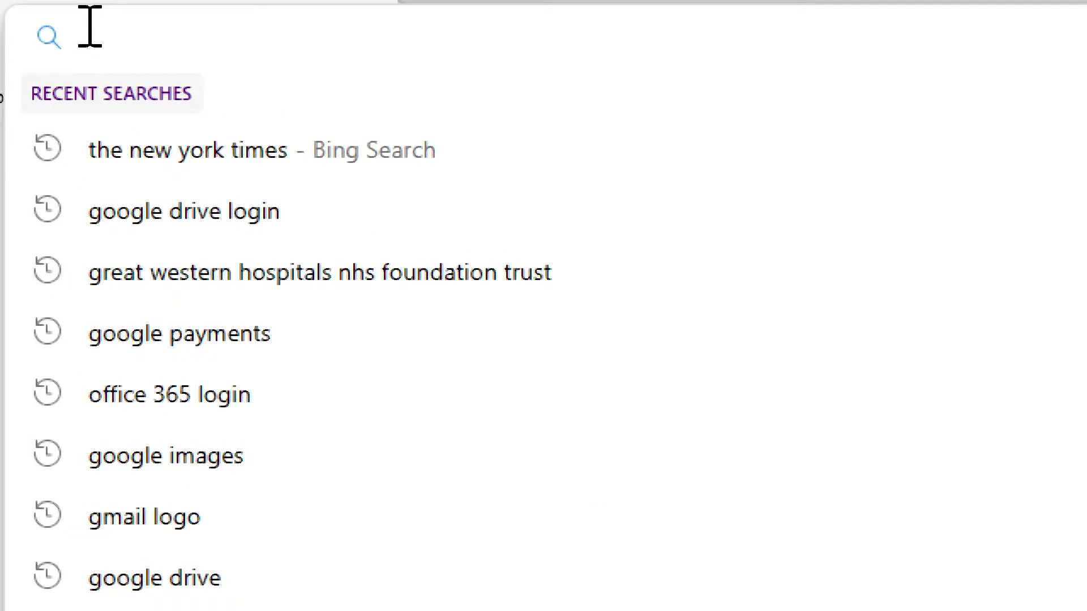
{"action": "type", "text": "www.canva.com"}
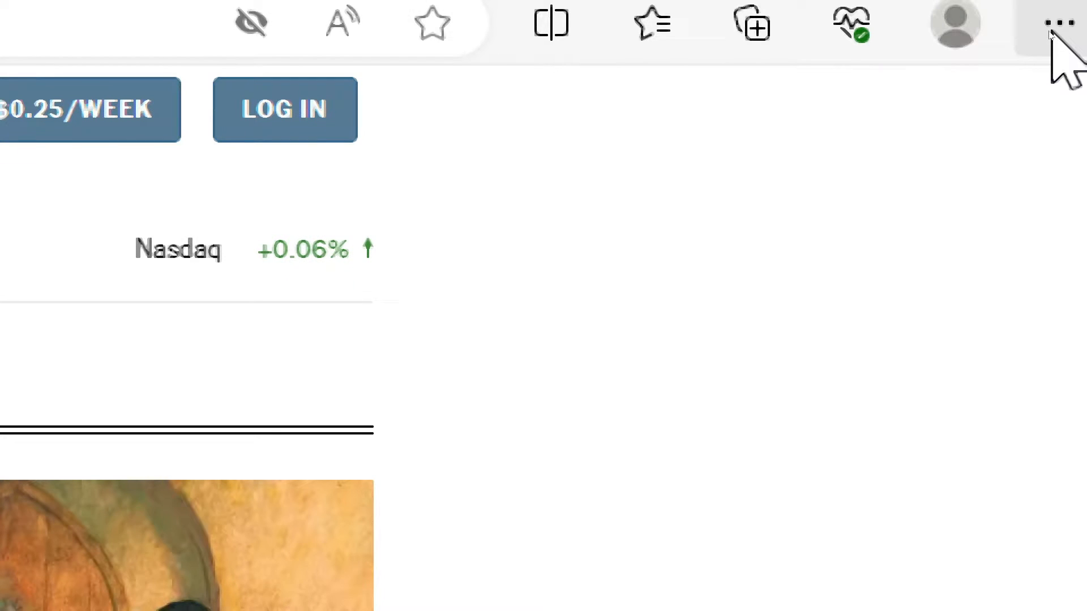
Open the Save As dialog for the homepage with Ctrl+S, set to save as a complete webpage.
{"action": "left_click", "coordinate": [1057, 23]}
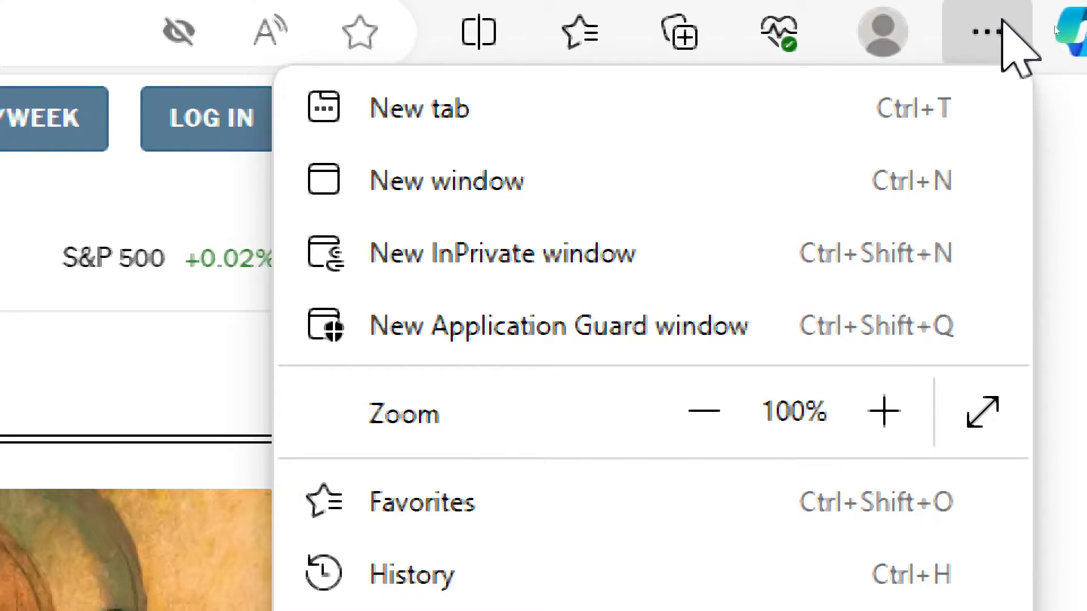
{"action": "mouse_move", "coordinate": [421, 502]}
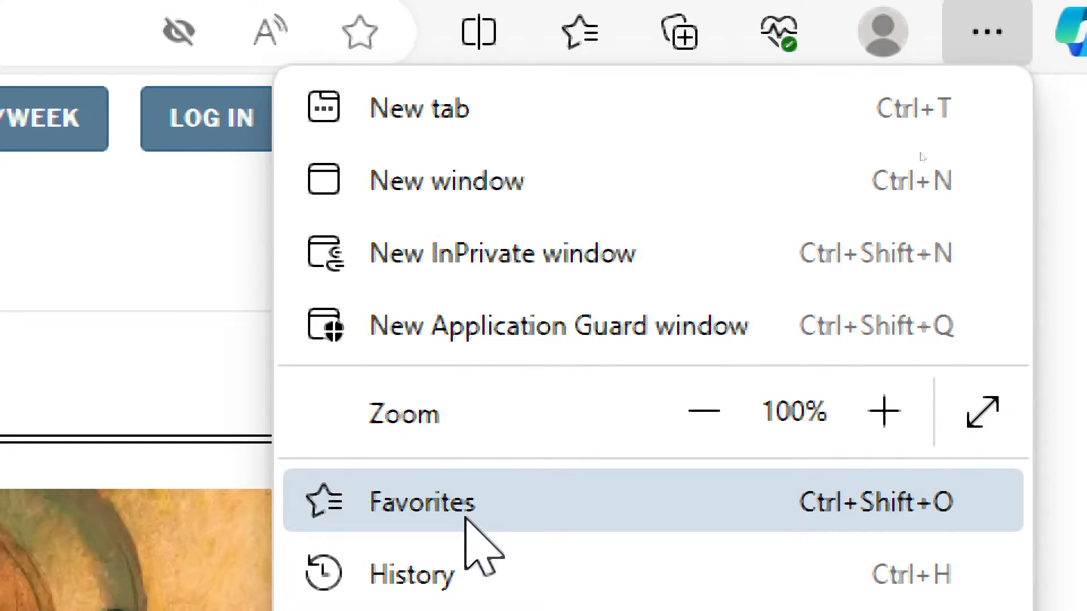
{"action": "scroll", "scroll_direction": "down", "scroll_amount": 3}
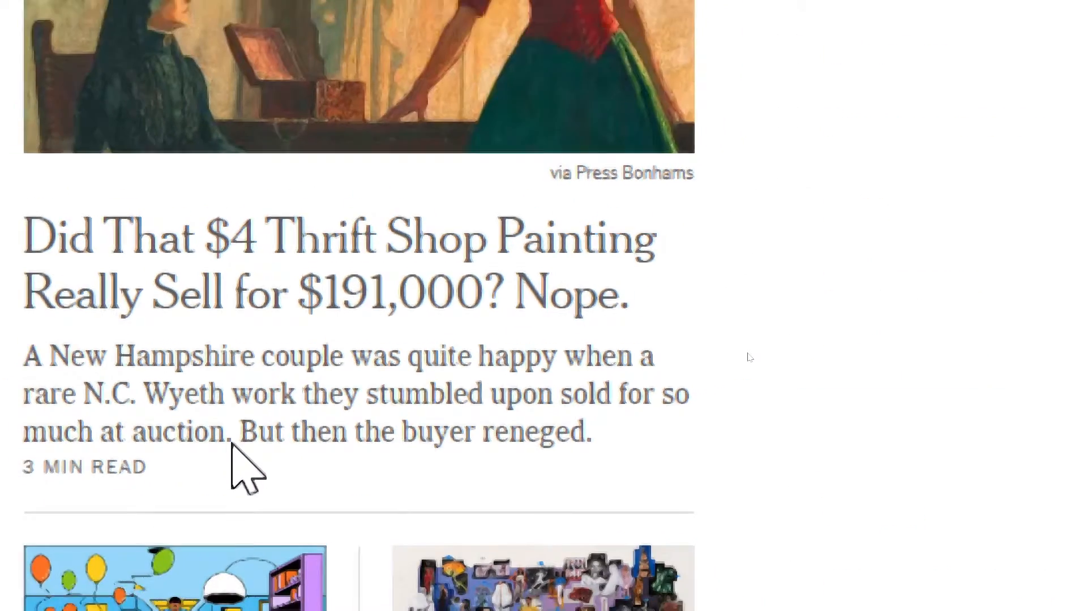
{"action": "key", "text": "ctrl+s"}
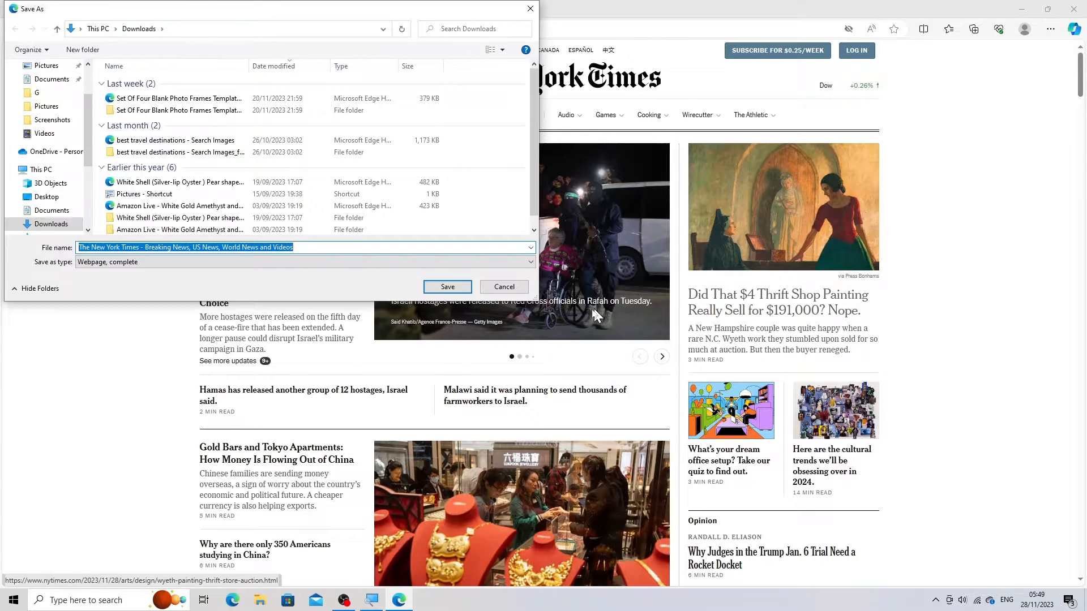
Save the homepage as a complete webpage in Documents and minimize Edge.
{"action": "left_click", "coordinate": [50, 224]}
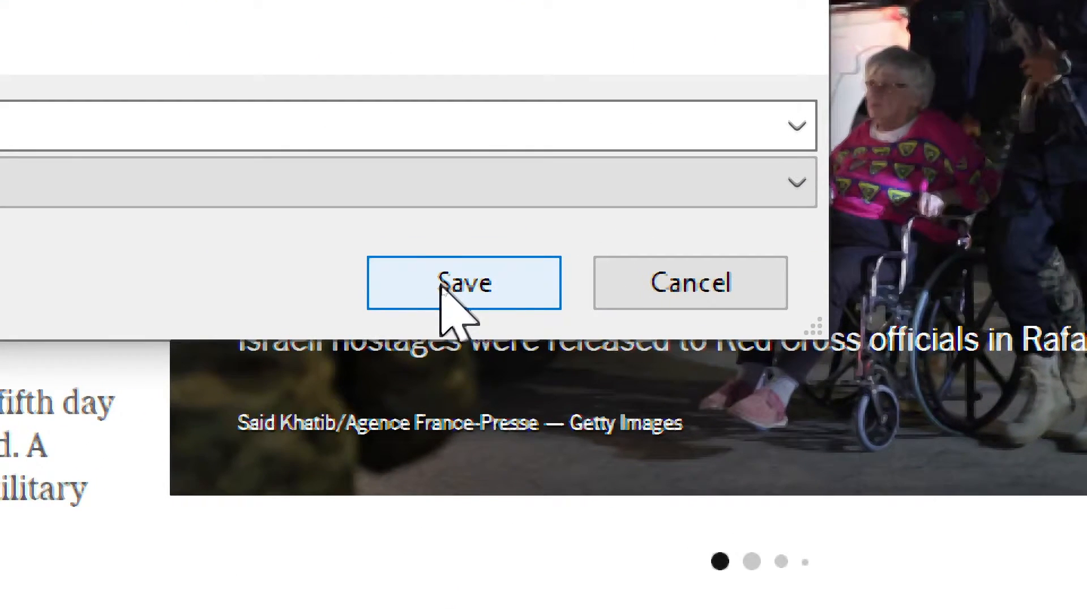
{"action": "left_click", "coordinate": [464, 283]}
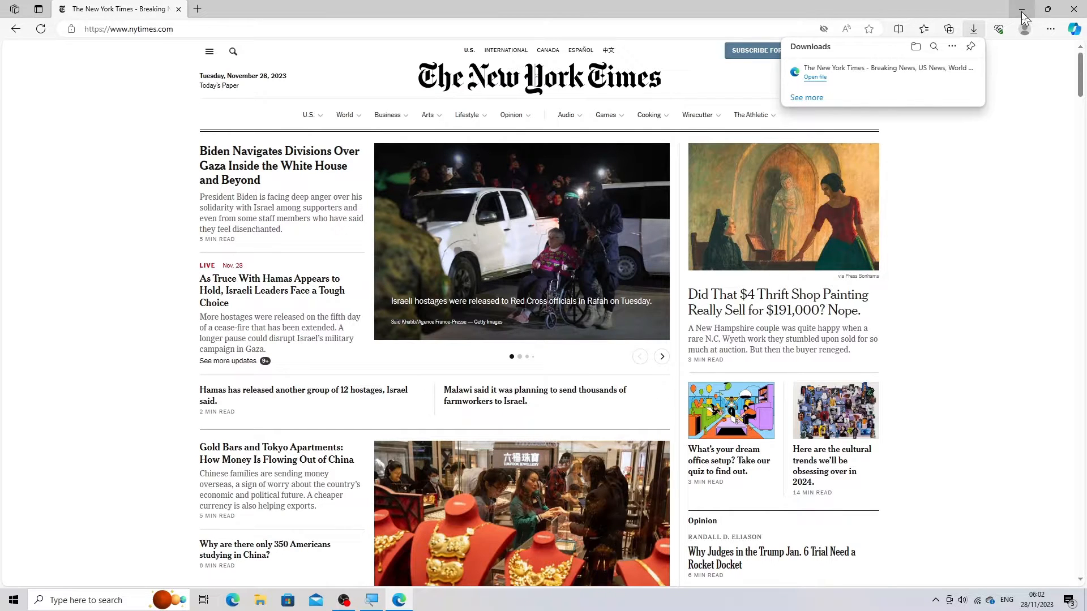
{"action": "mouse_move", "coordinate": [1025, 12]}
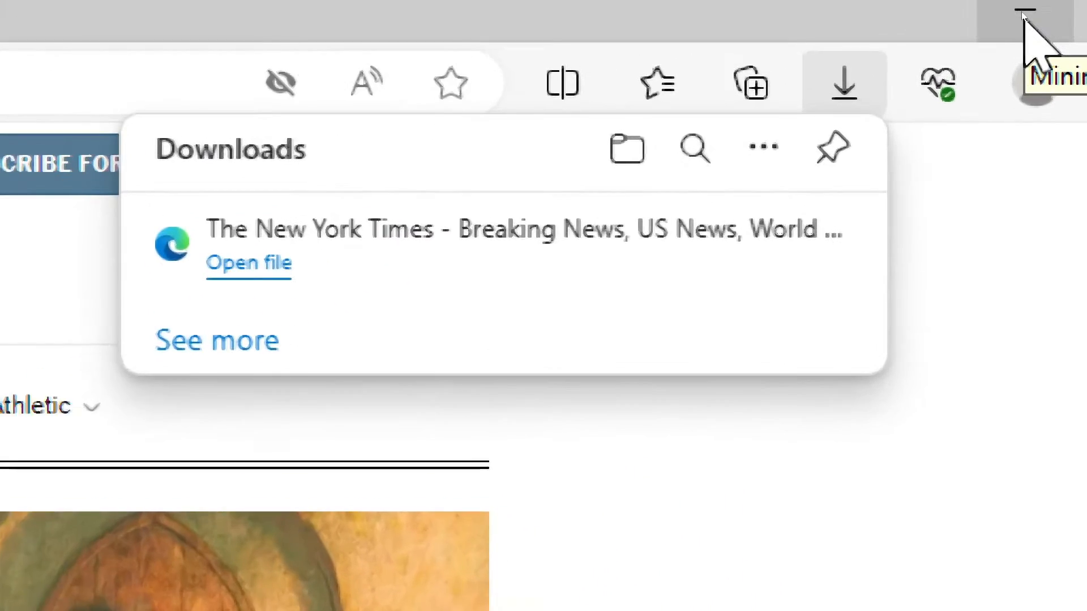
{"action": "left_click", "coordinate": [1024, 14]}
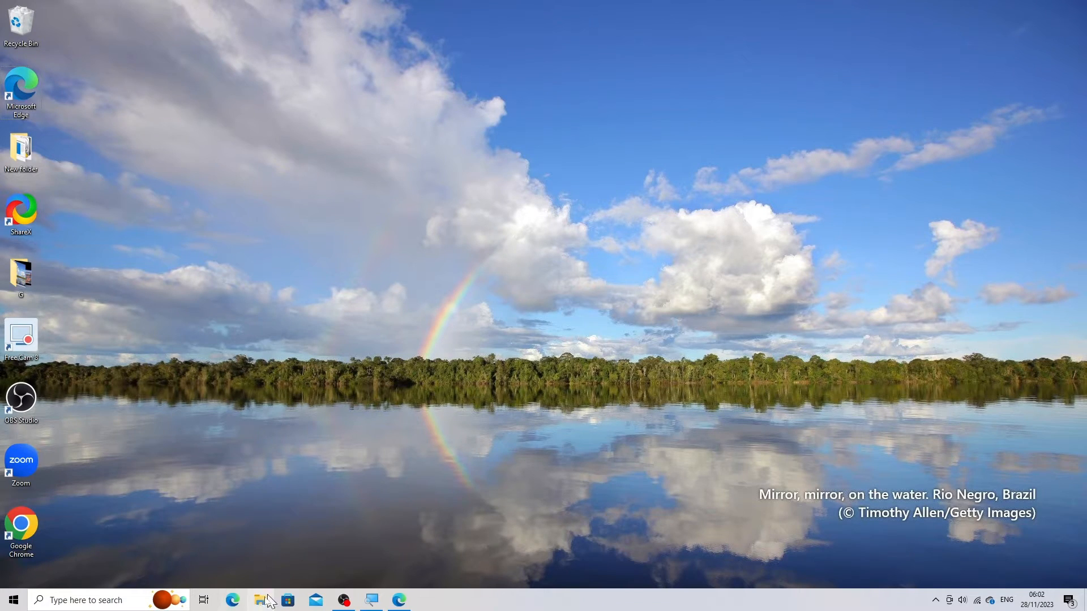
In File Explorer's Documents folder, select the saved New York Times HTML file.
{"action": "left_click", "coordinate": [260, 600]}
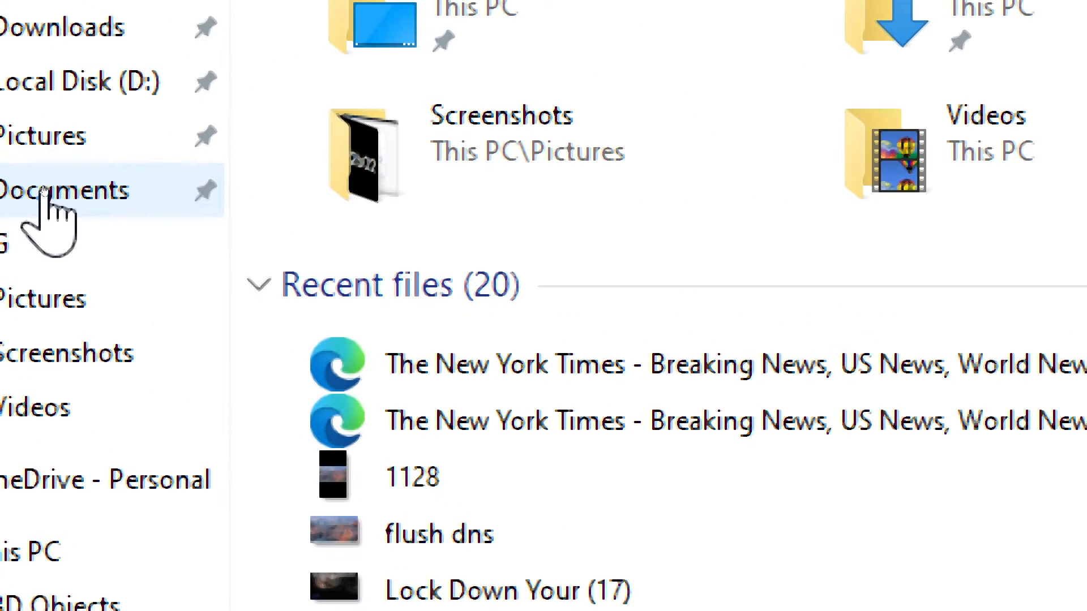
{"action": "left_click", "coordinate": [63, 191]}
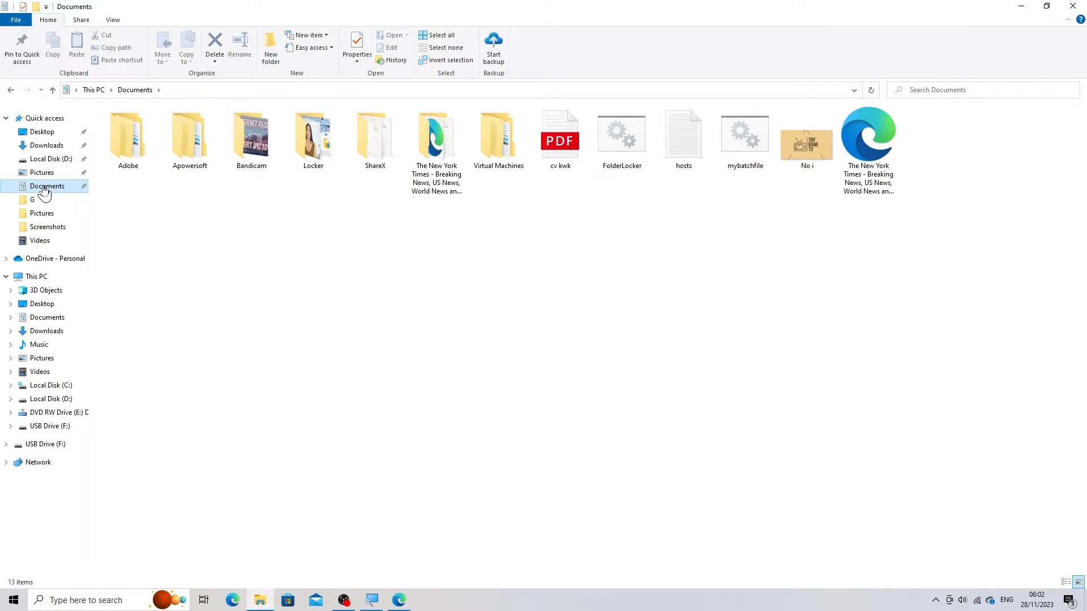
{"action": "left_click", "coordinate": [867, 136]}
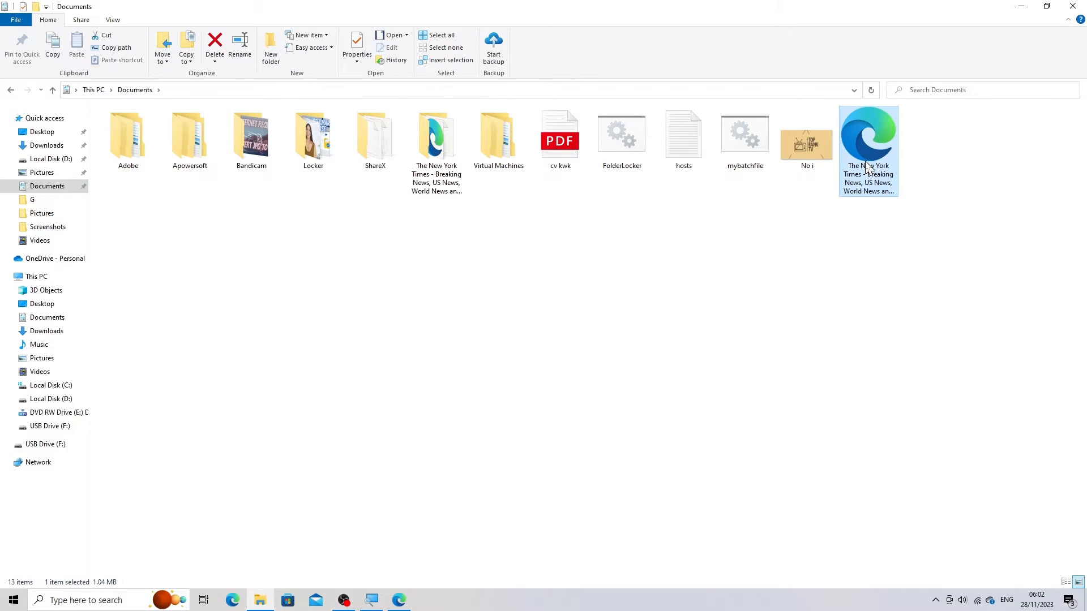
Open the saved New York Times HTML file with Microsoft Edge.
{"action": "double_click", "coordinate": [868, 138]}
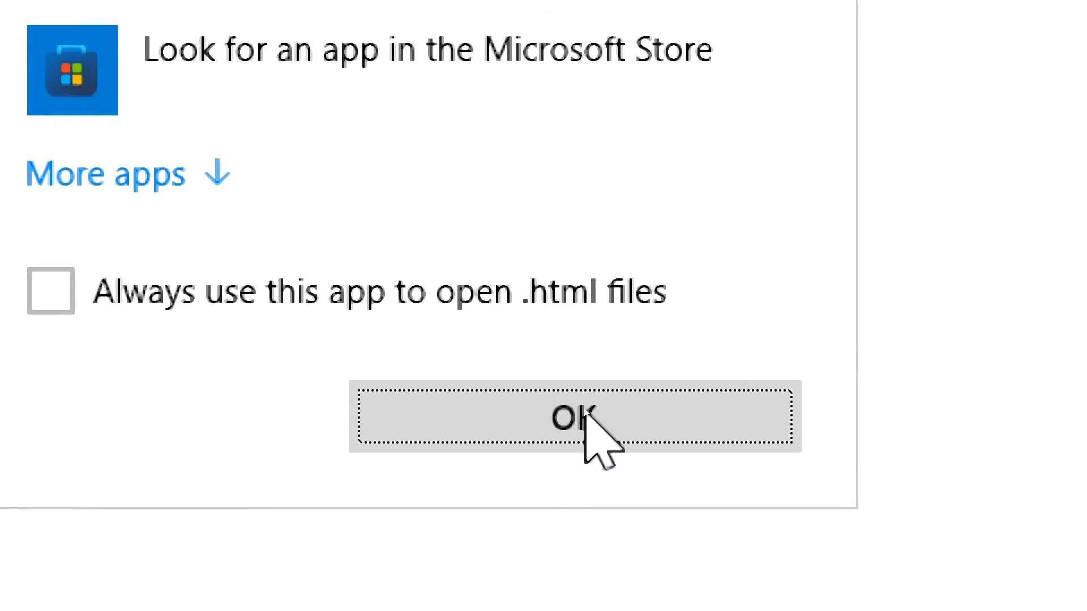
{"action": "left_click", "coordinate": [565, 418]}
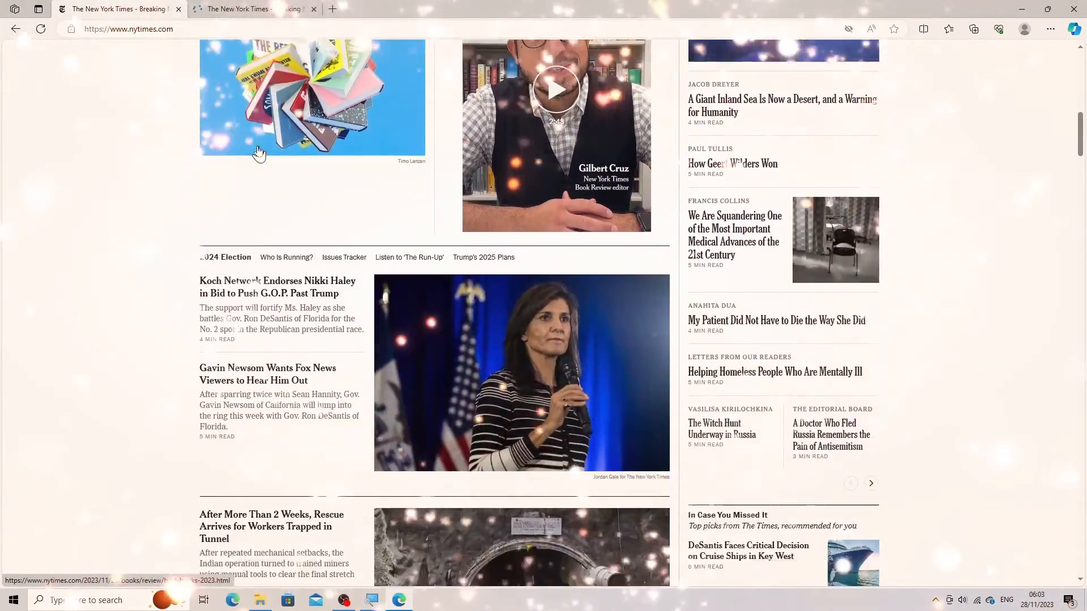